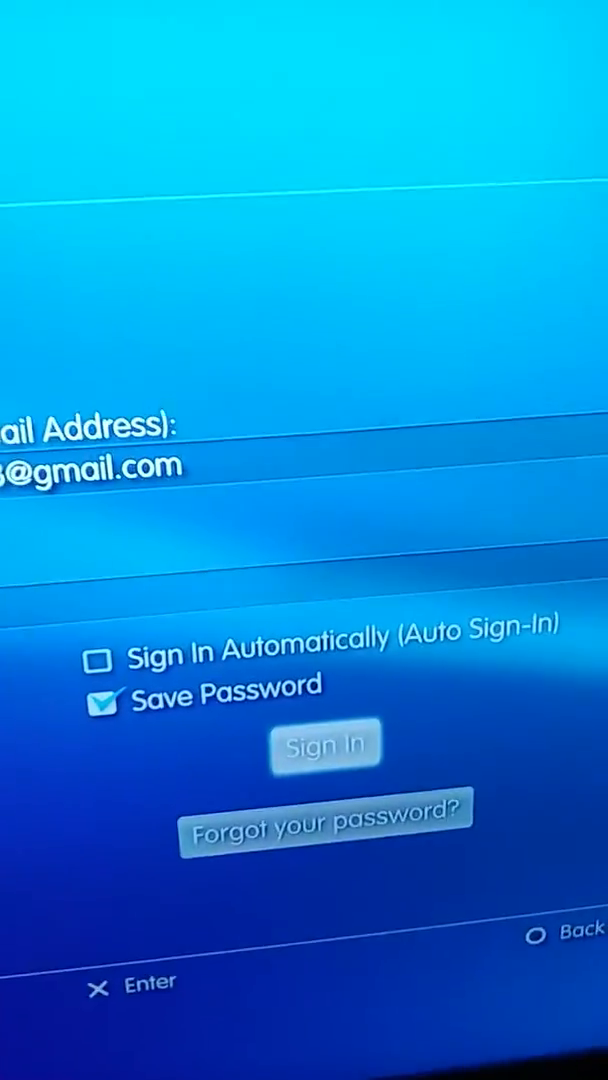
Step: Sign in to PlayStation Network with the saved account email and password
click(324, 746)
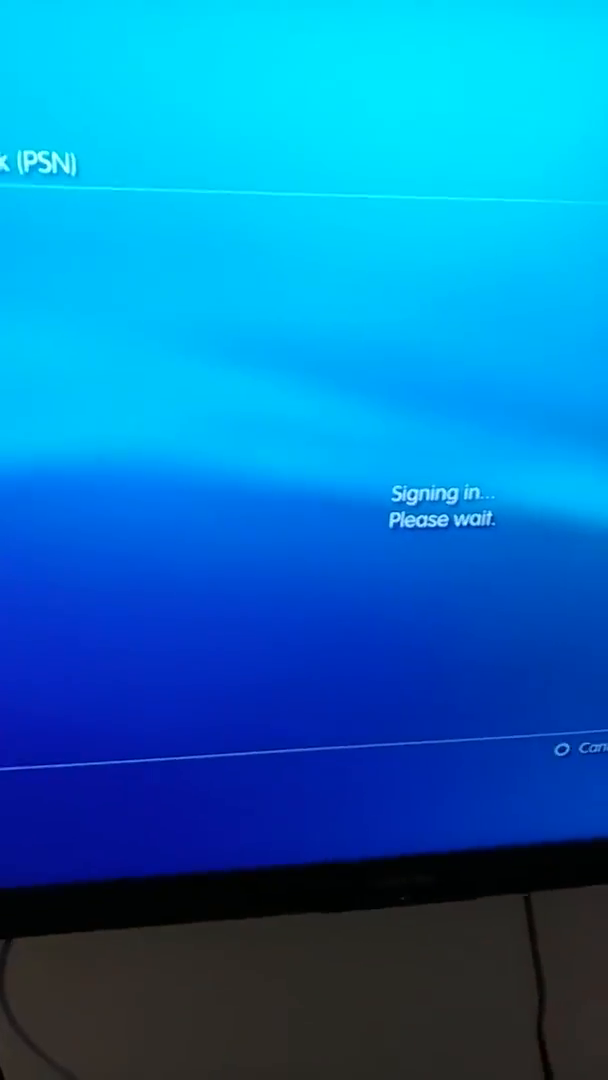